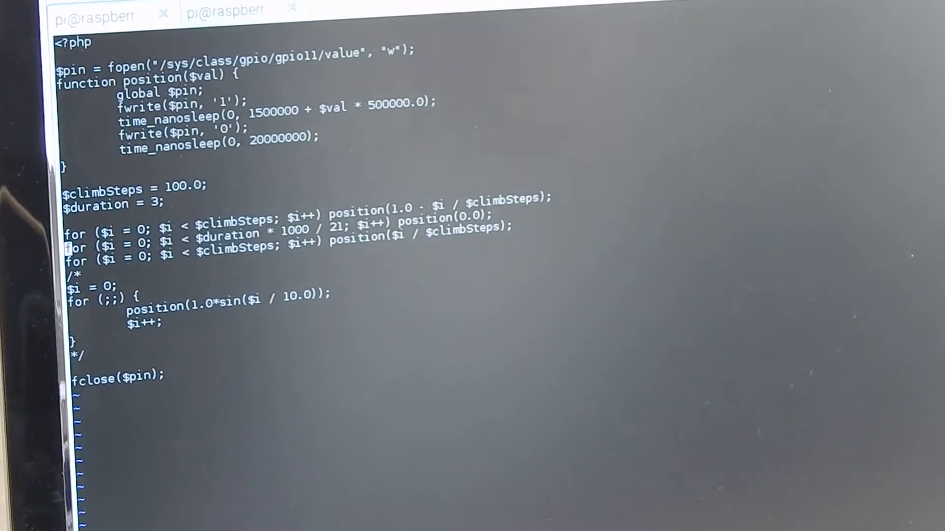
pyautogui.doubleClick(152, 82)
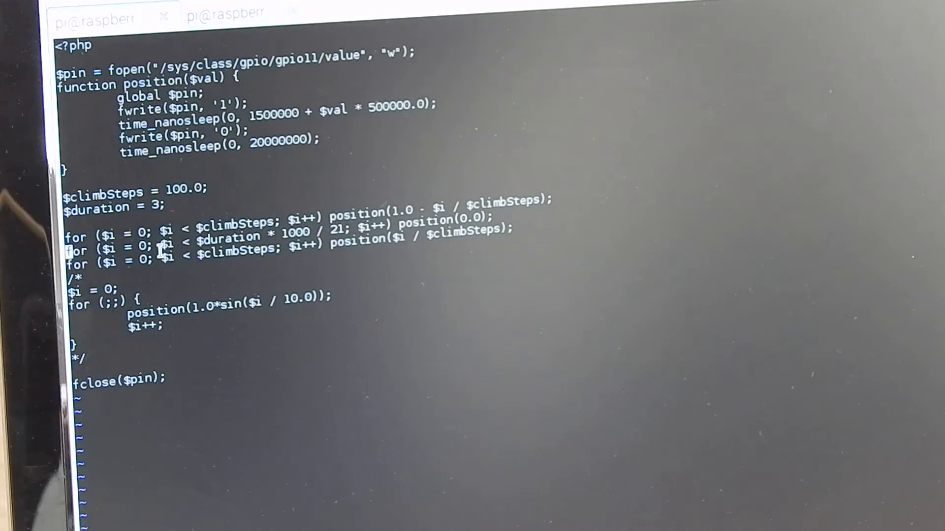
pyautogui.doubleClick(239, 253)
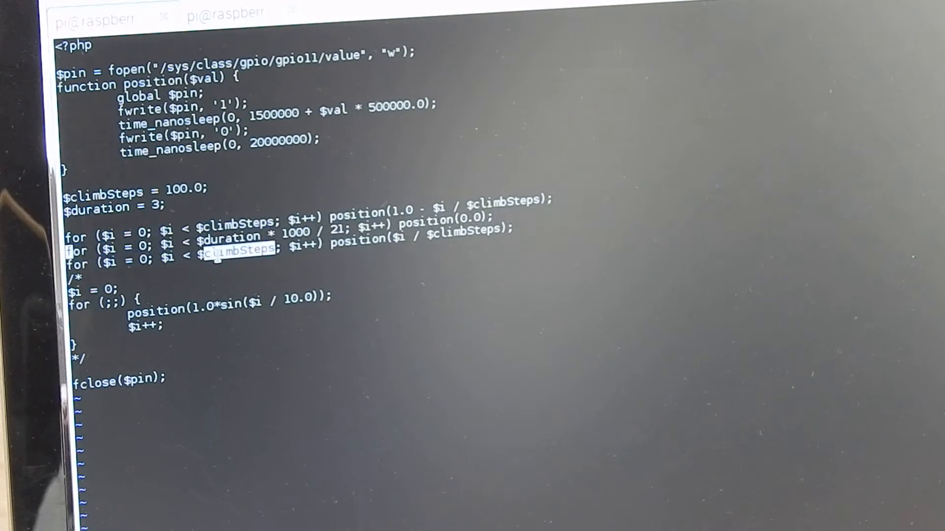